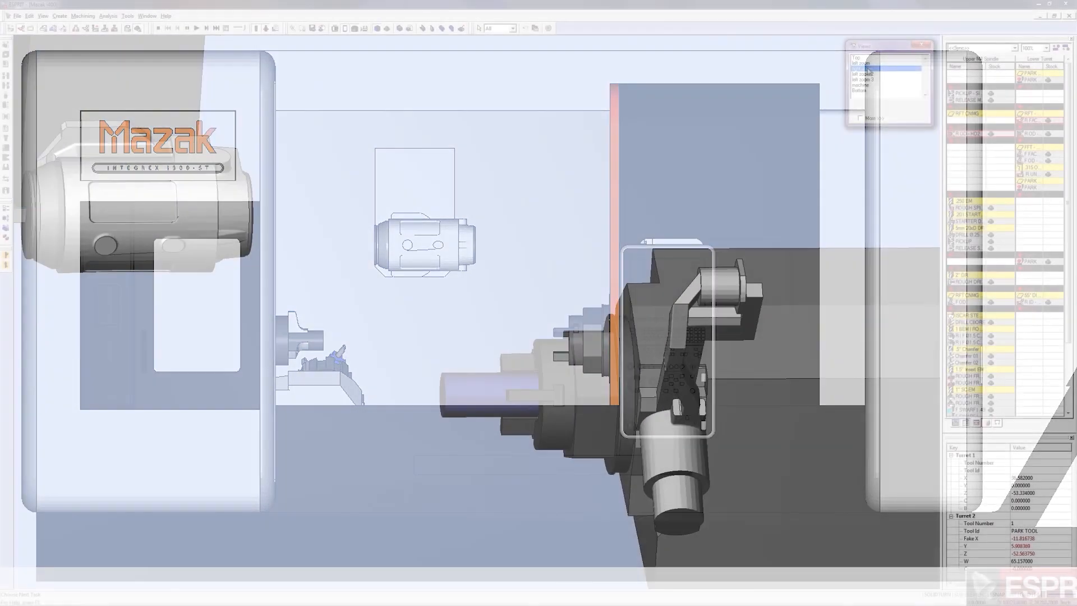
# Switch the simulation camera to the saved side view of the spindle and part.
pyautogui.click(863, 68)
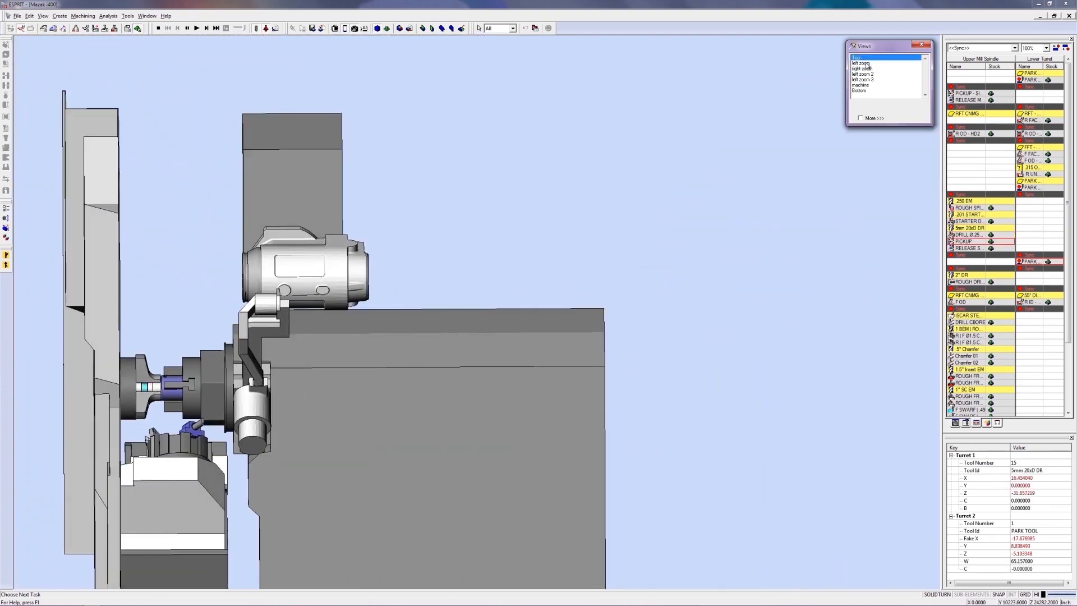
# Switch to the close-up view of the cut, then the saved view looking into the chuck.
pyautogui.click(862, 63)
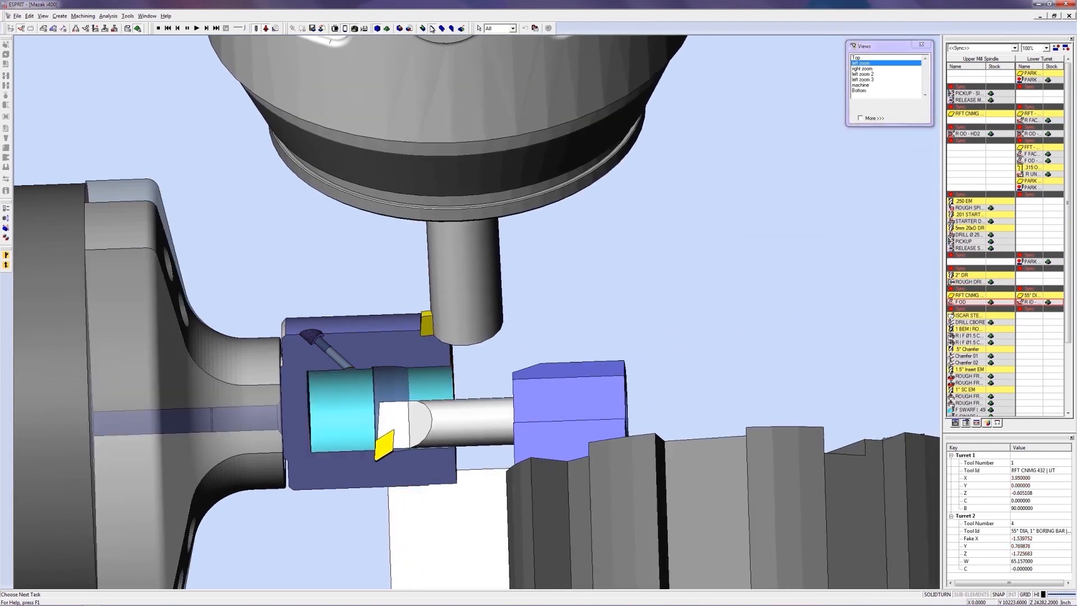
pyautogui.click(863, 79)
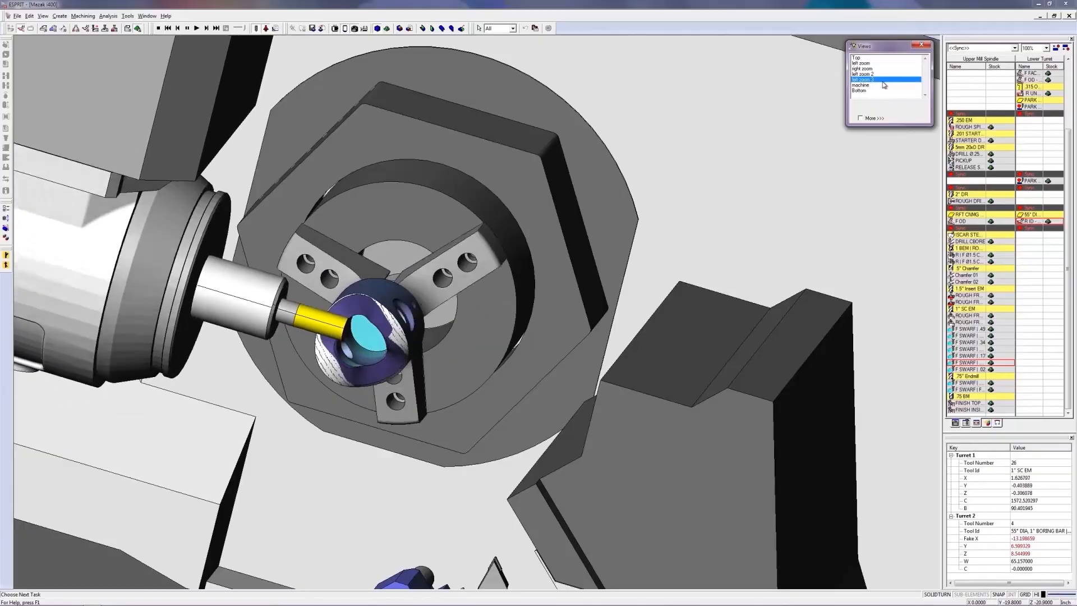